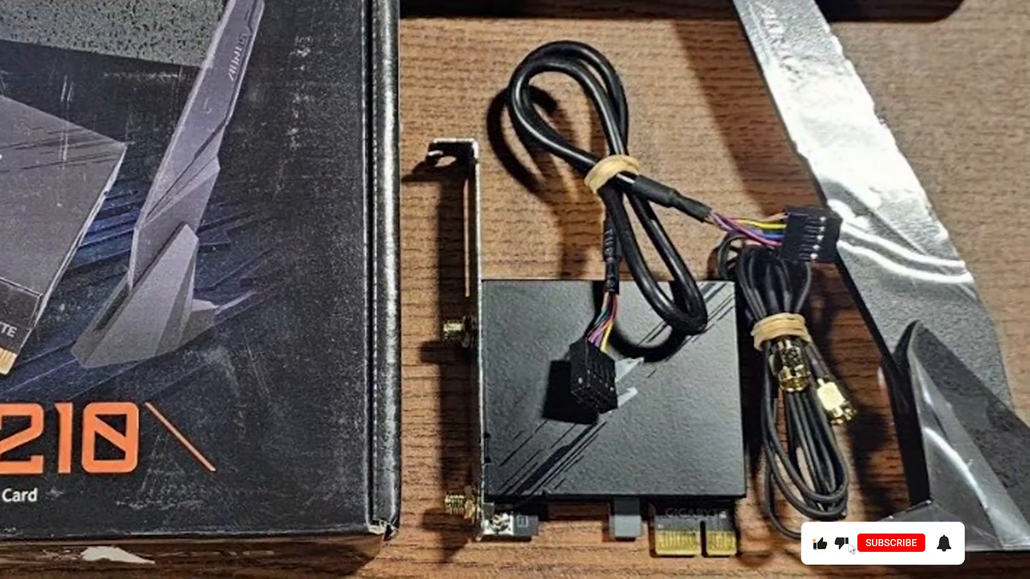
pyautogui.click(890, 543)
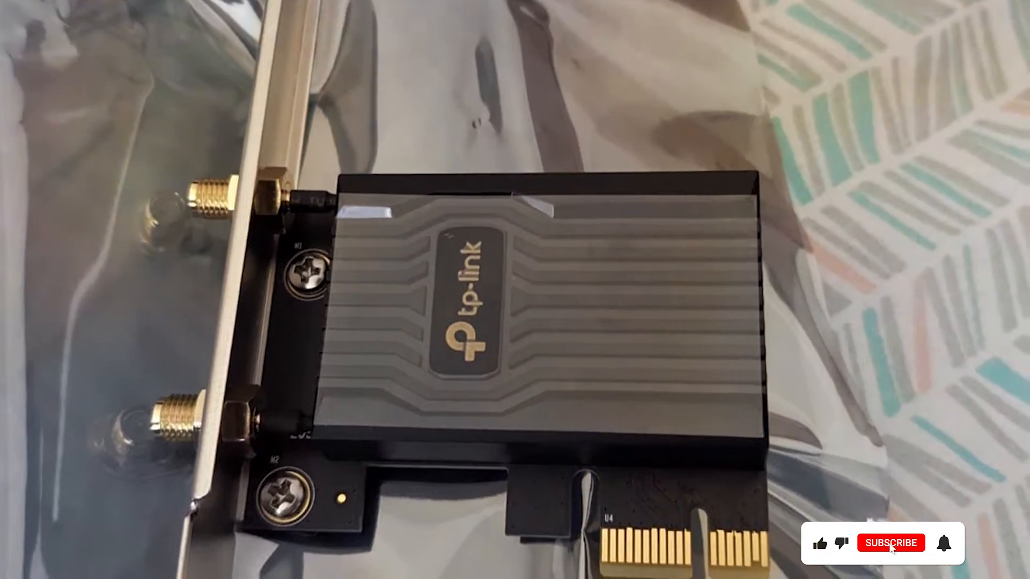
pyautogui.click(890, 542)
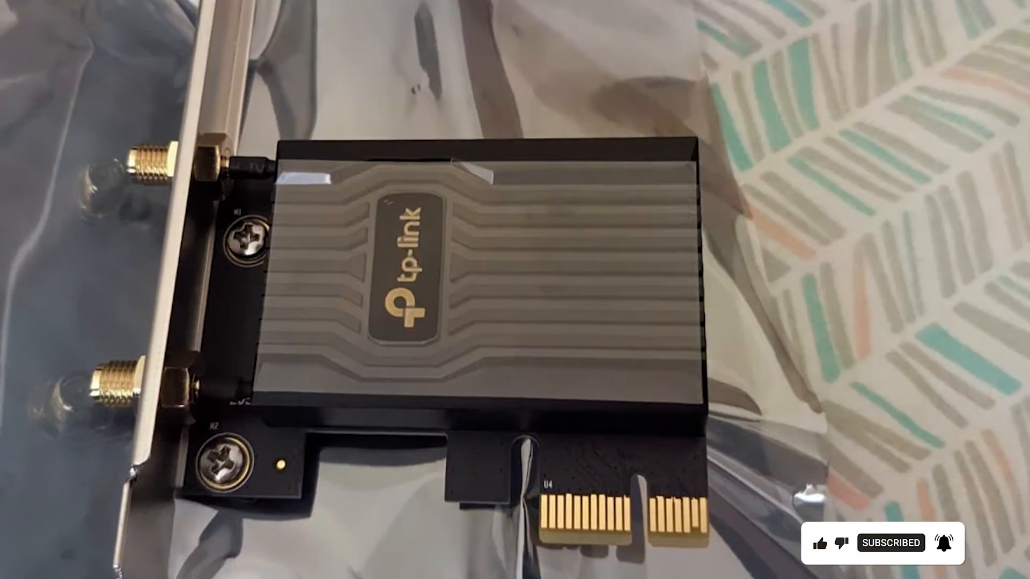